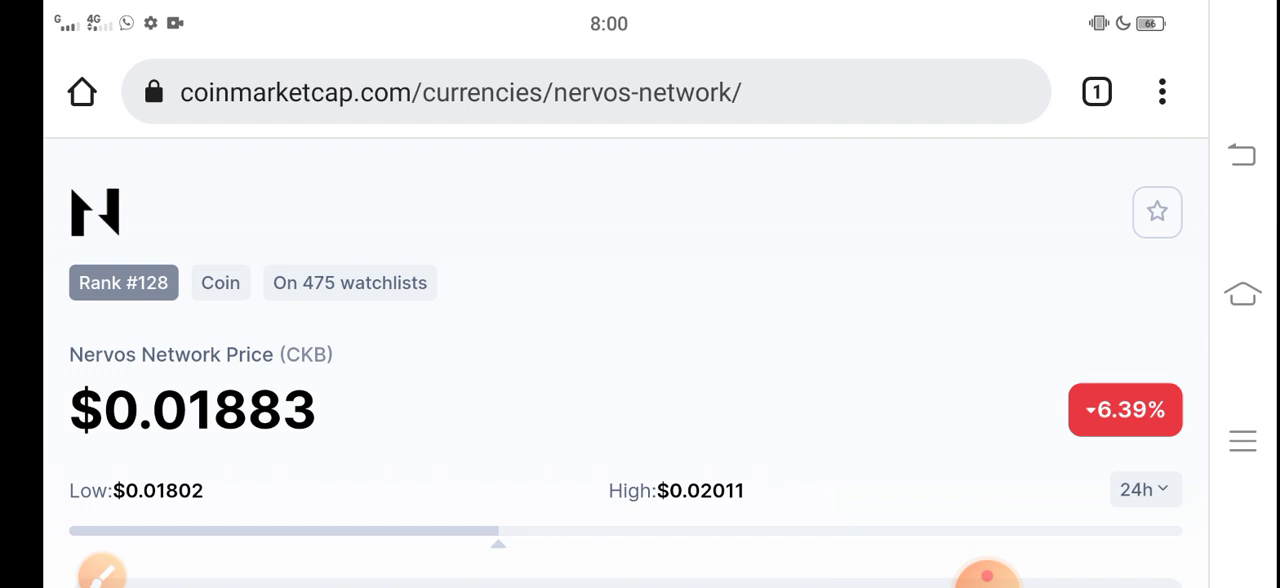
Draw a red box around the current CKB price using the screen-draw overlay.
{"action": "scroll", "scroll_direction": "down", "scroll_amount": 3}
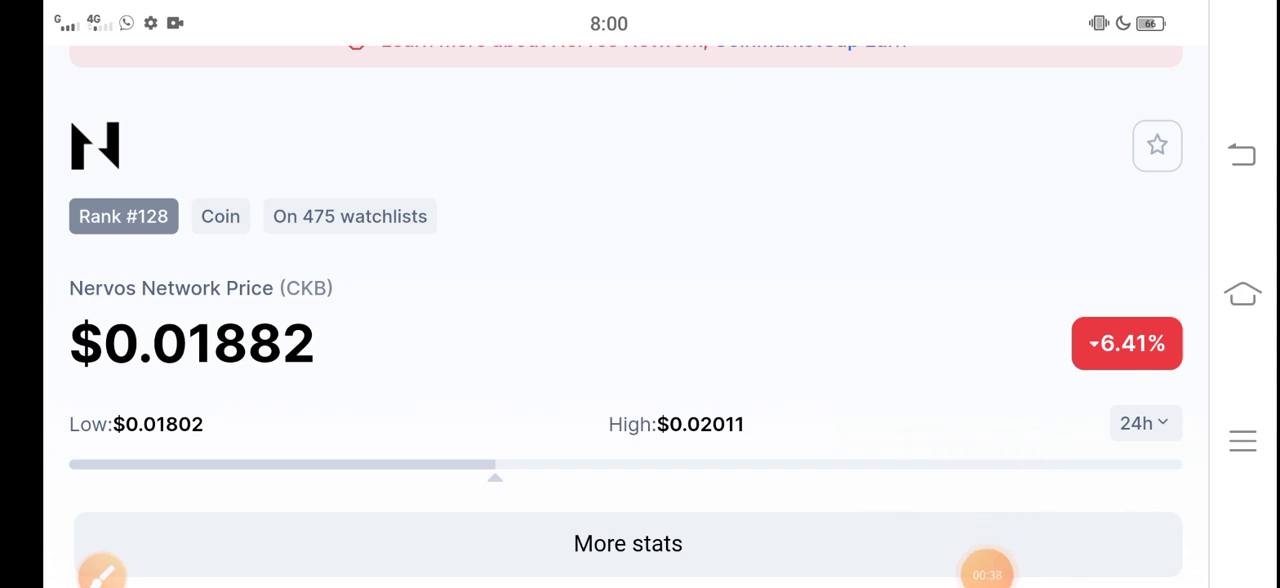
{"action": "left_click", "coordinate": [101, 567]}
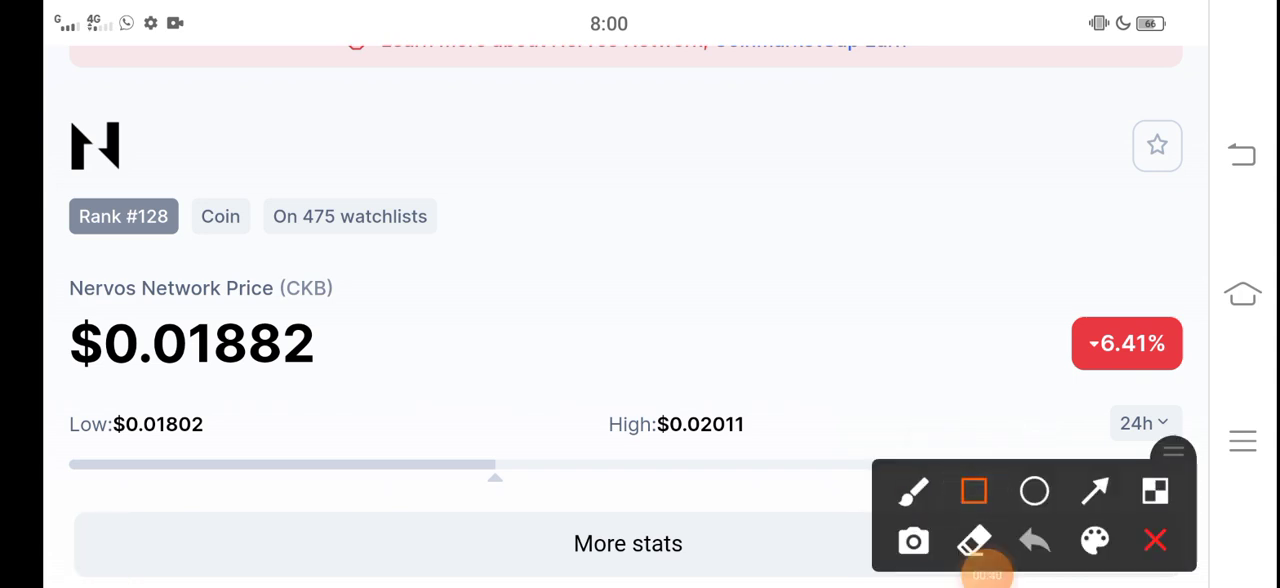
{"action": "left_click_drag", "start_coordinate": [68, 290], "coordinate": [433, 400]}
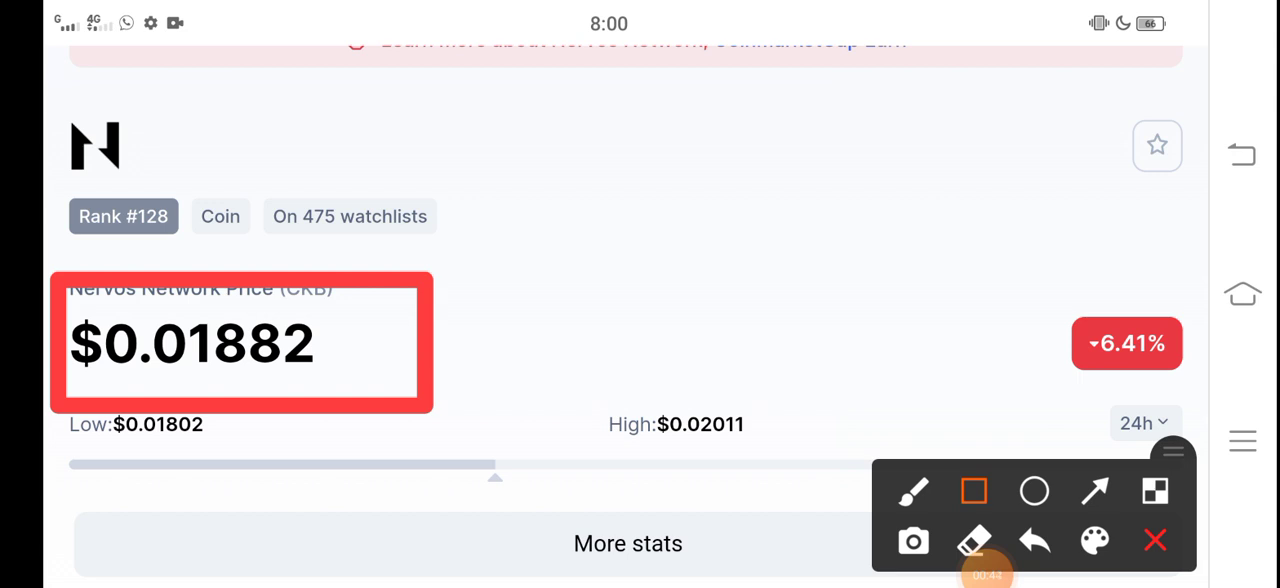
Draw a red arrow toward the latest prices on the CKB price chart.
{"action": "left_click", "coordinate": [1095, 491]}
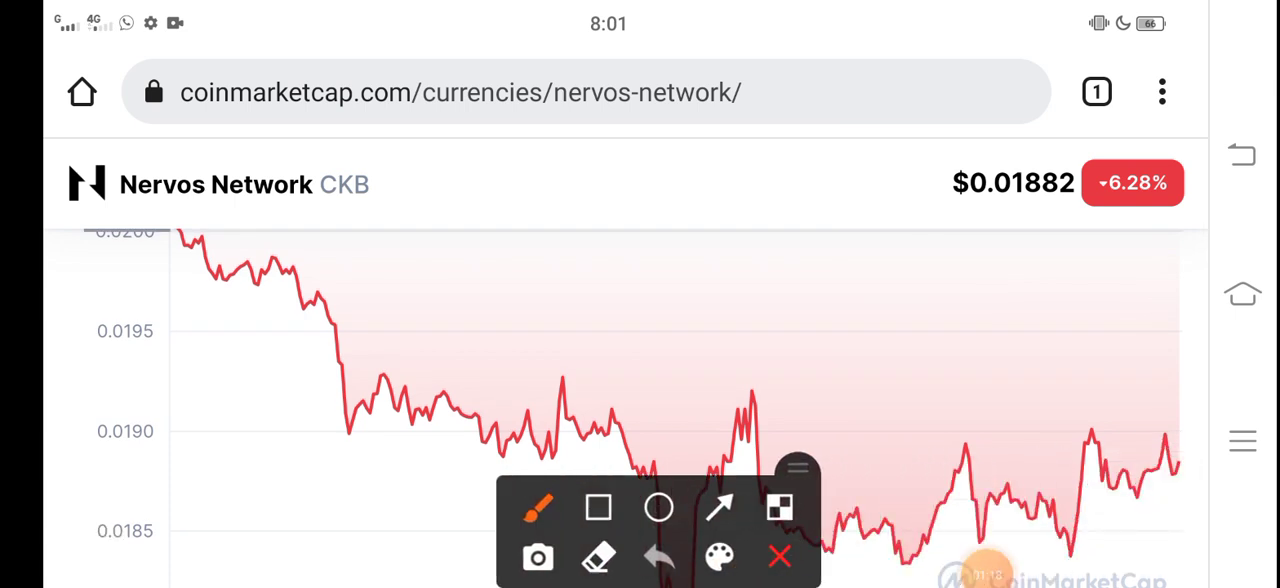
{"action": "left_click", "coordinate": [852, 275]}
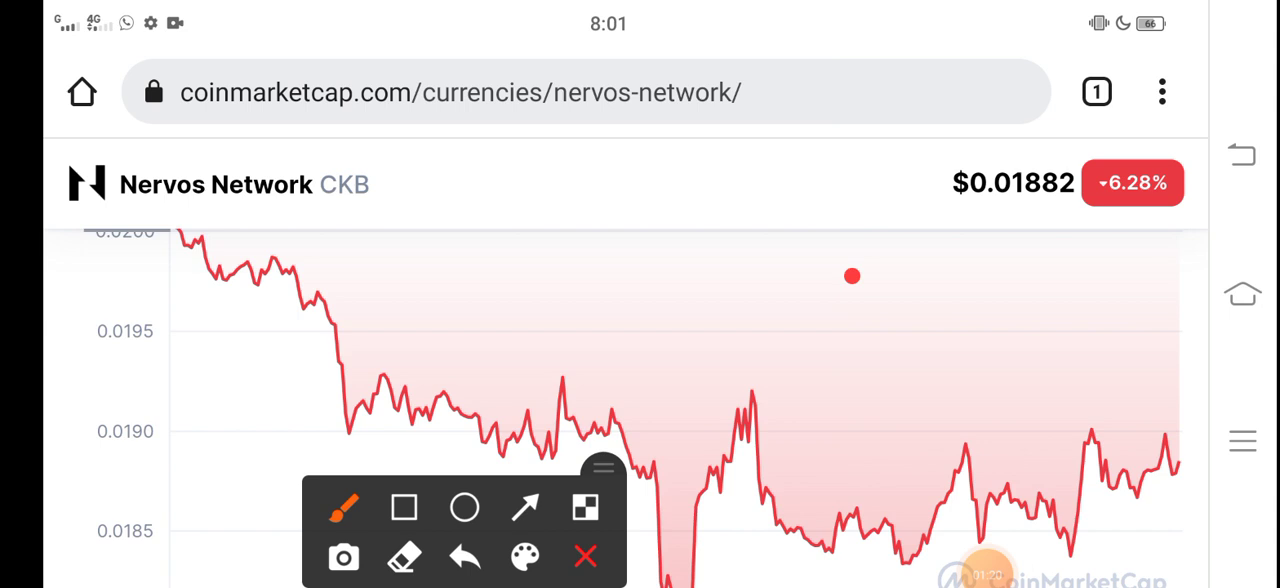
{"action": "left_click_drag", "start_coordinate": [940, 300], "coordinate": [1130, 440]}
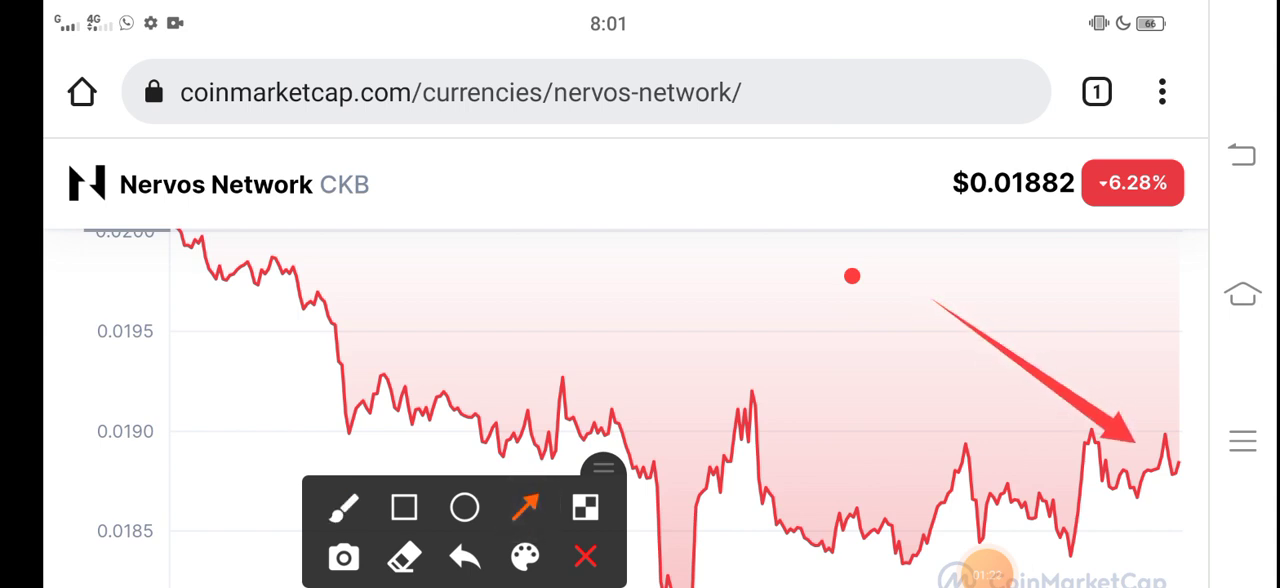